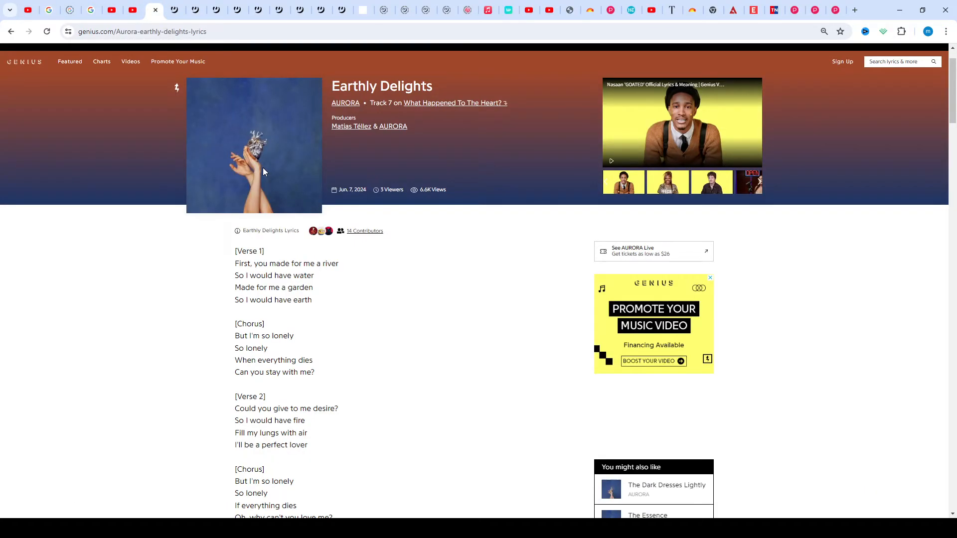
scroll("down", 3)
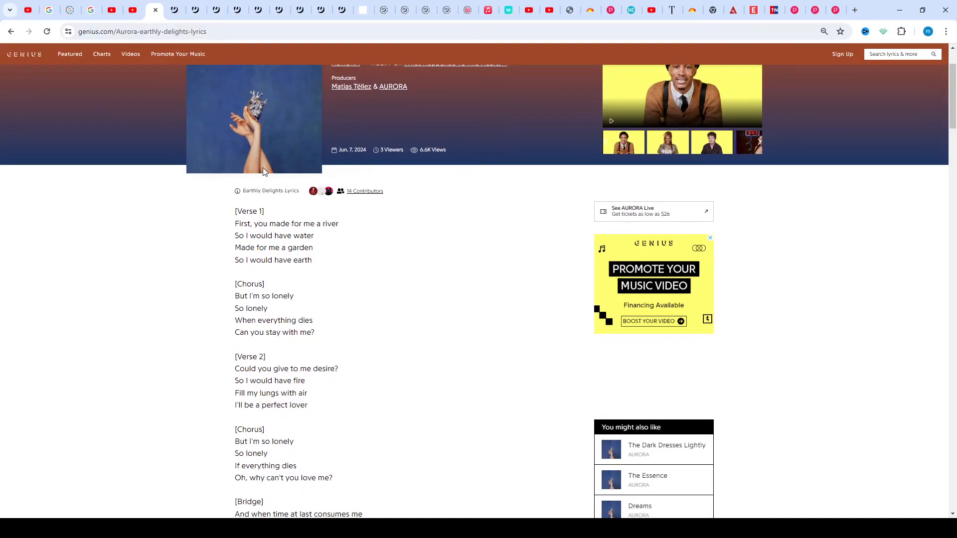
scroll("down", 3)
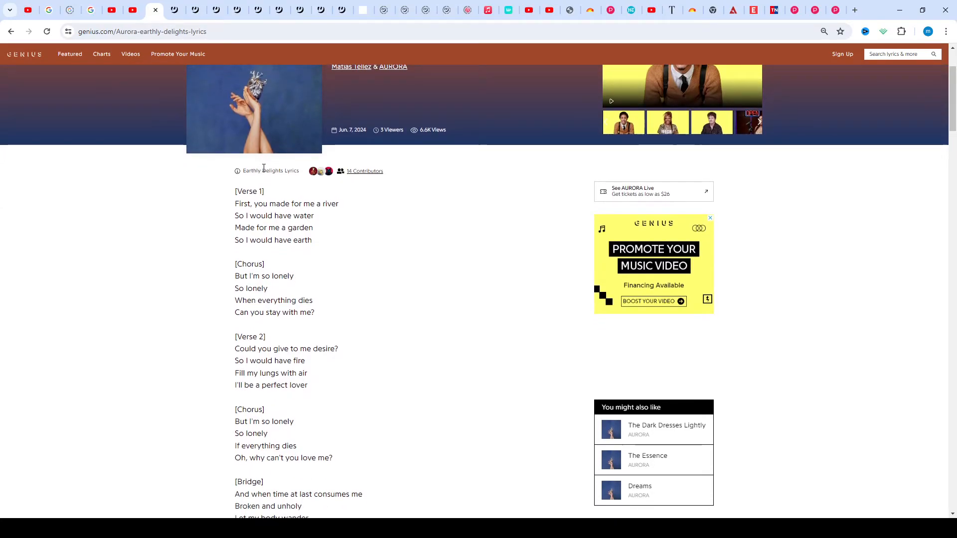
scroll("down", 3)
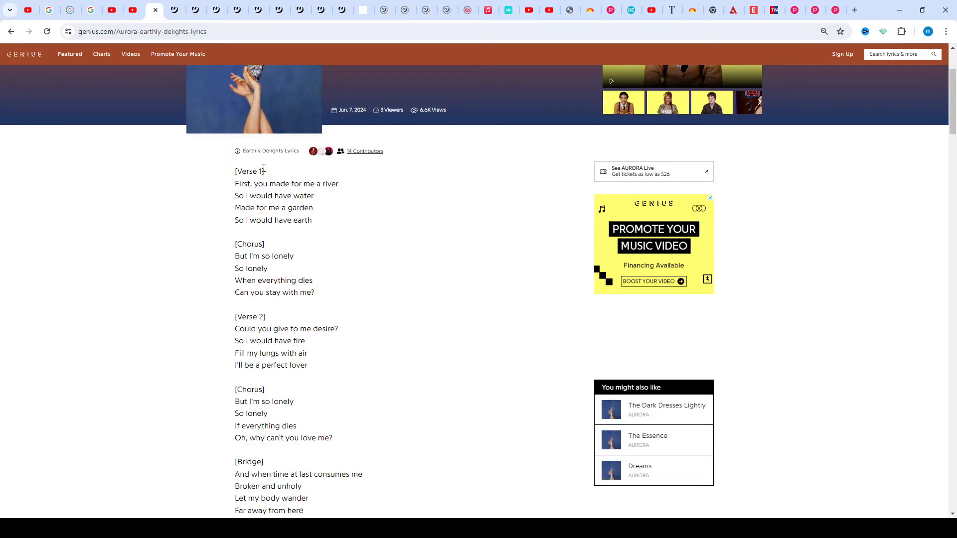
scroll("down", 3)
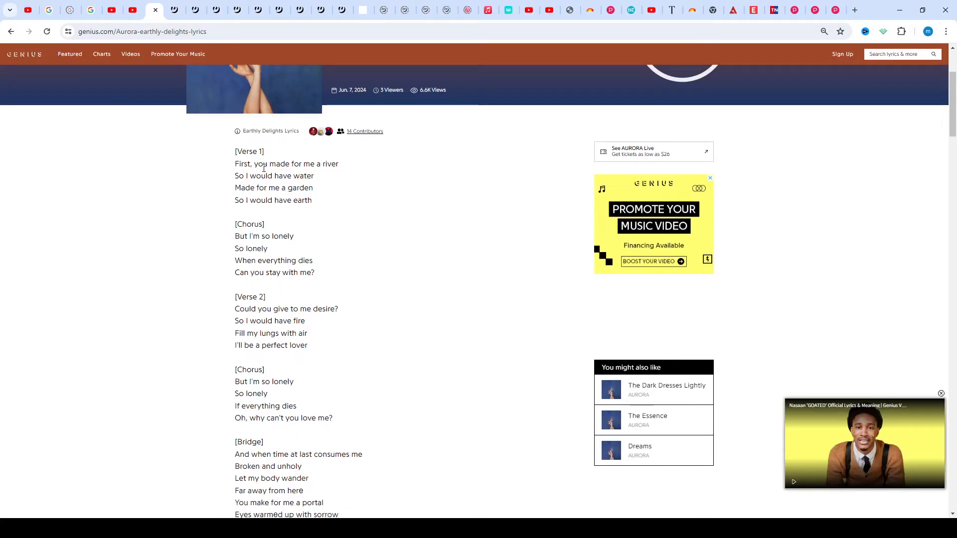
scroll("down", 3)
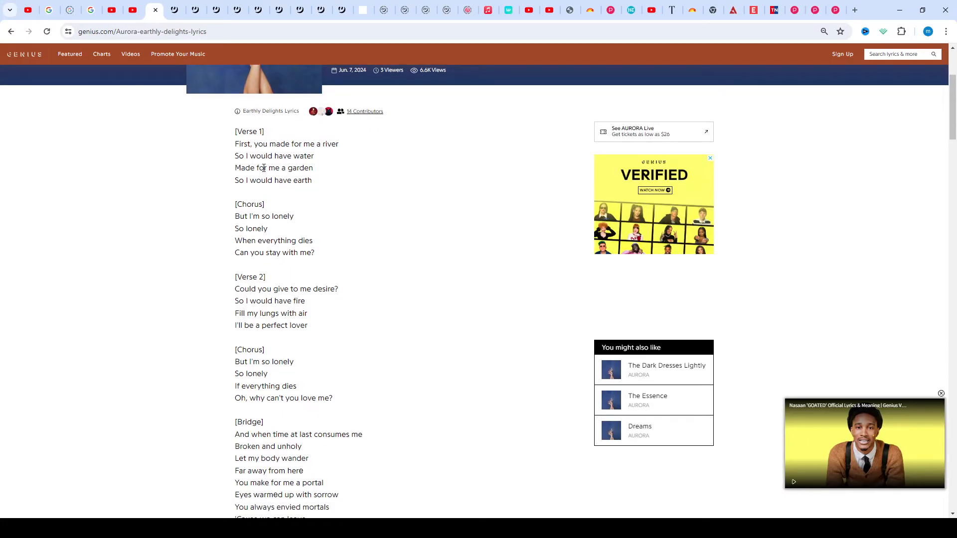
scroll("down", 3)
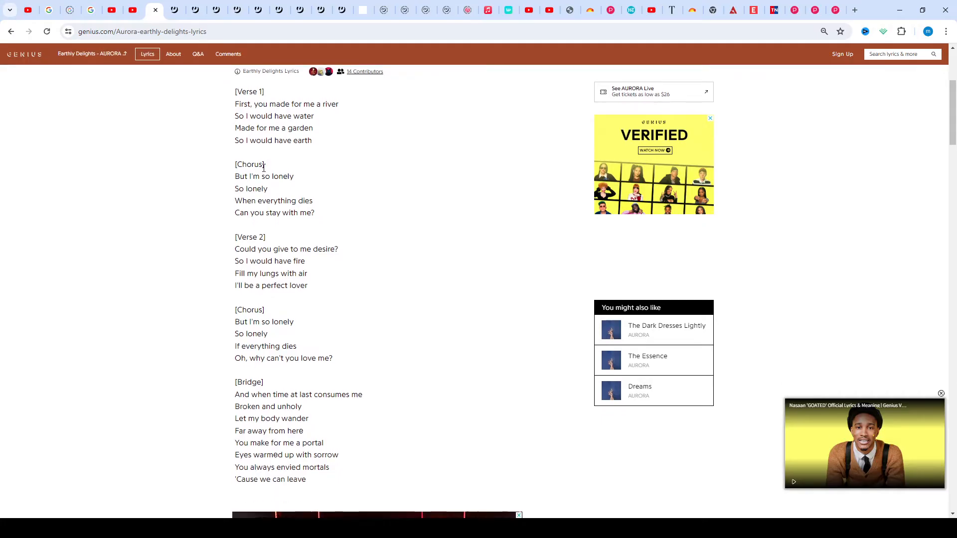
scroll("down", 3)
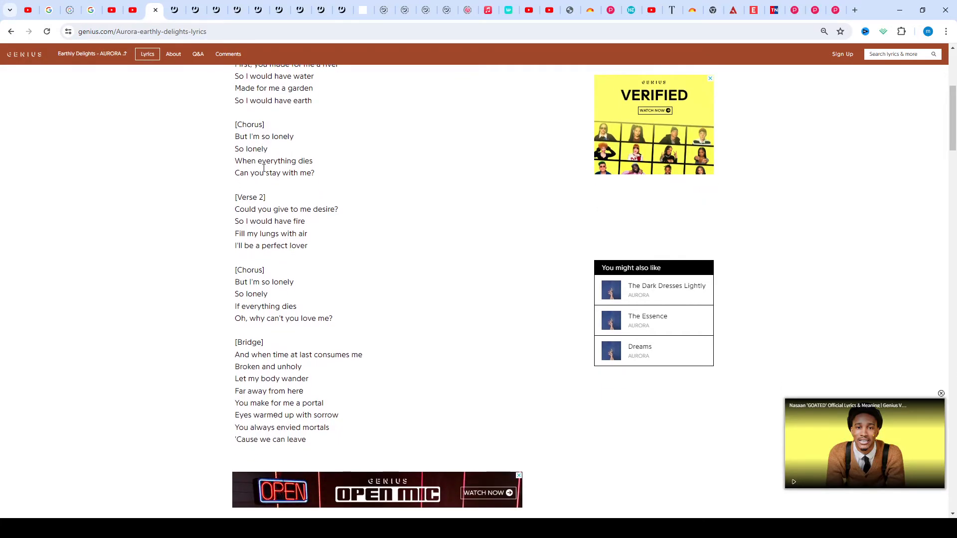
scroll("down", 3)
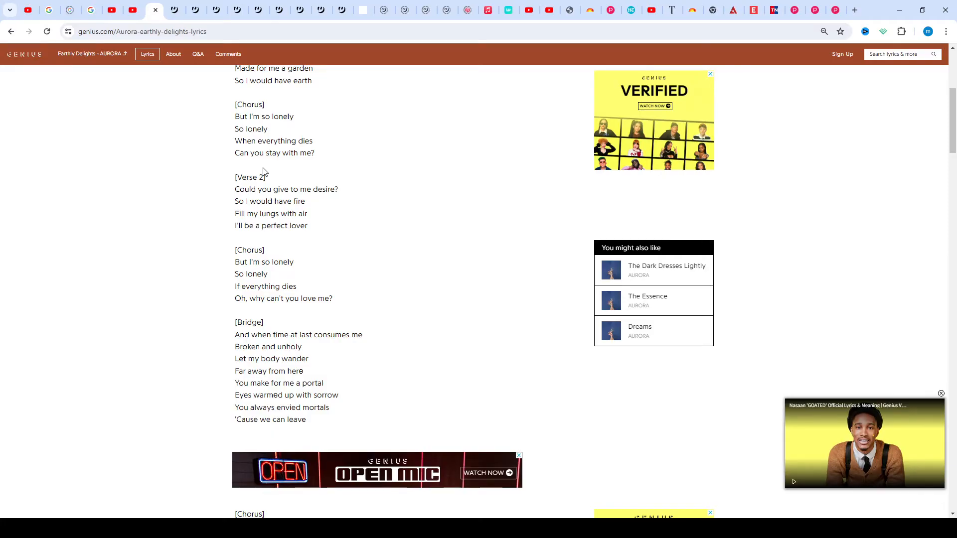
scroll("down", 3)
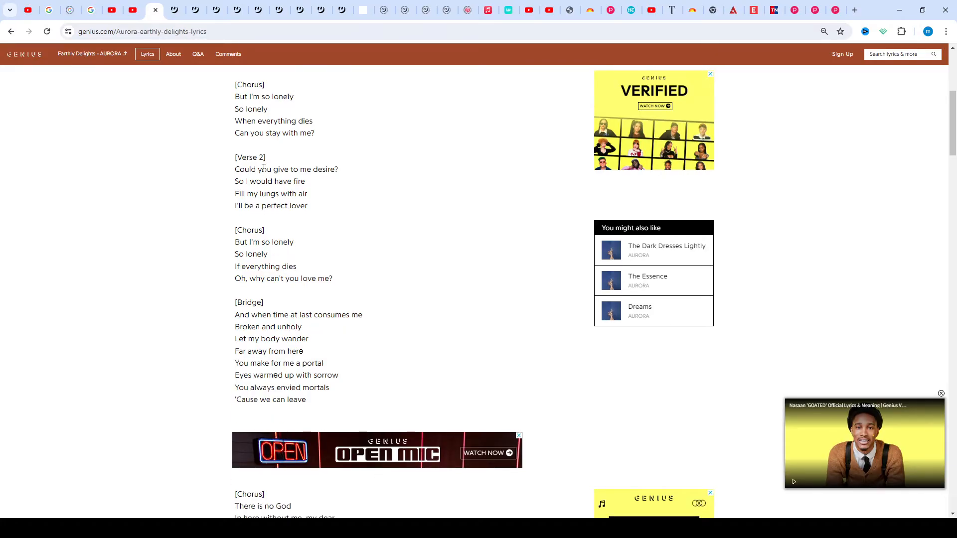
scroll("down", 3)
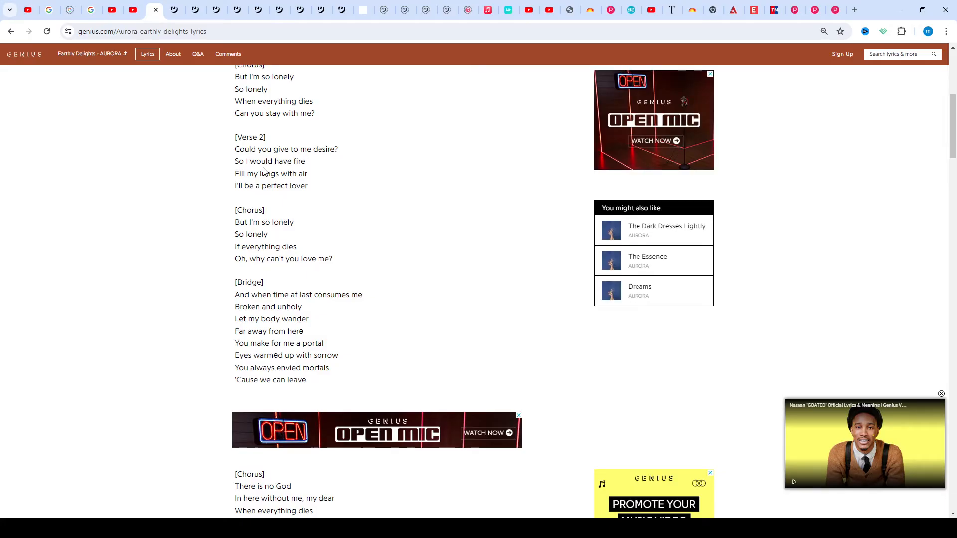
scroll("down", 3)
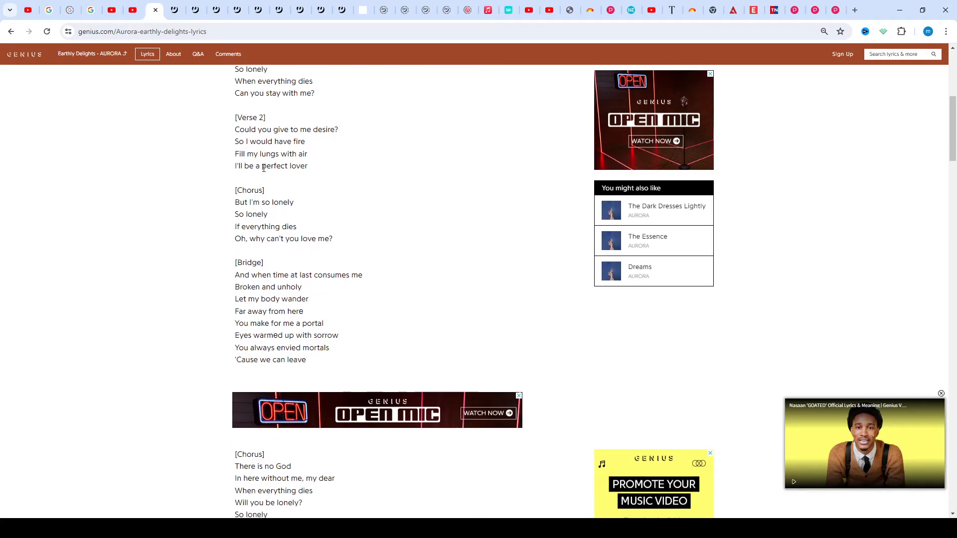
scroll("down", 3)
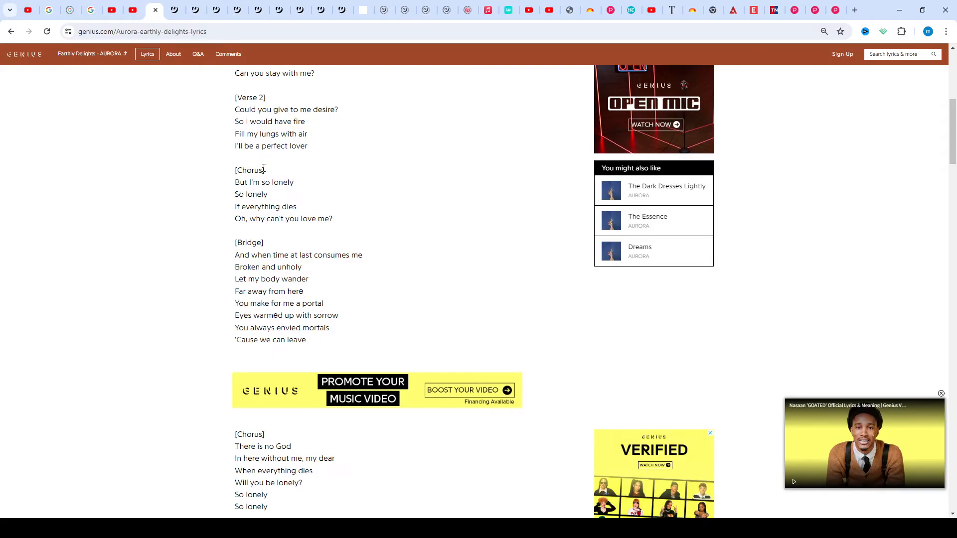
scroll("down", 3)
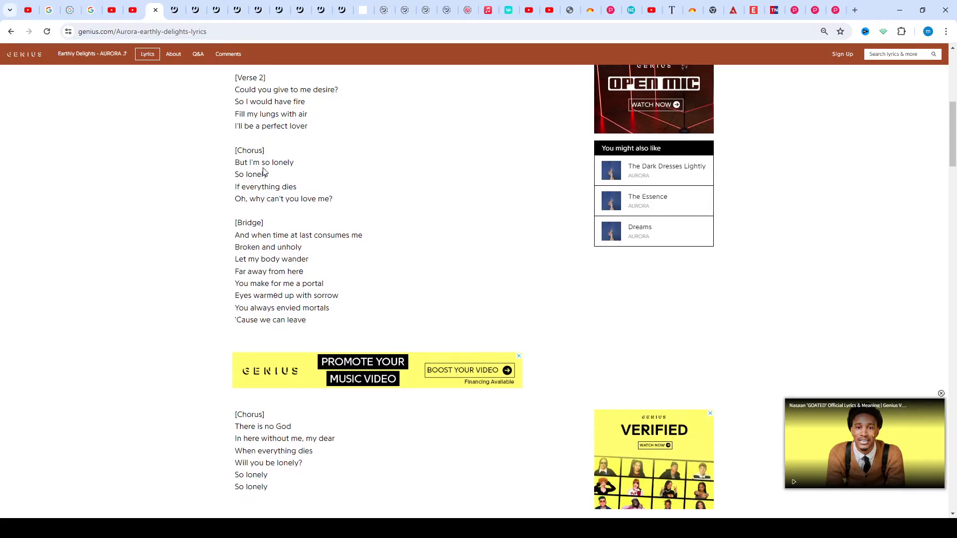
scroll("down", 3)
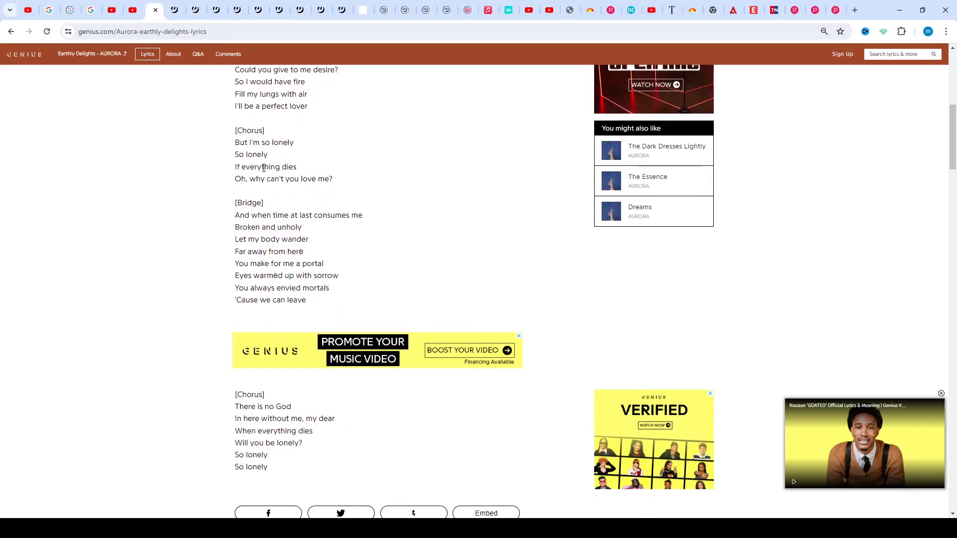
scroll("down", 3)
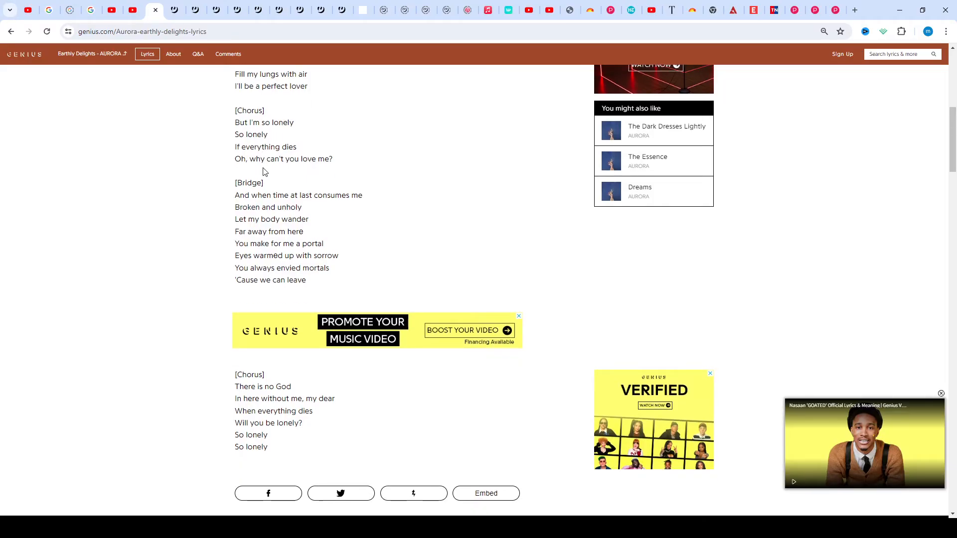
scroll("down", 3)
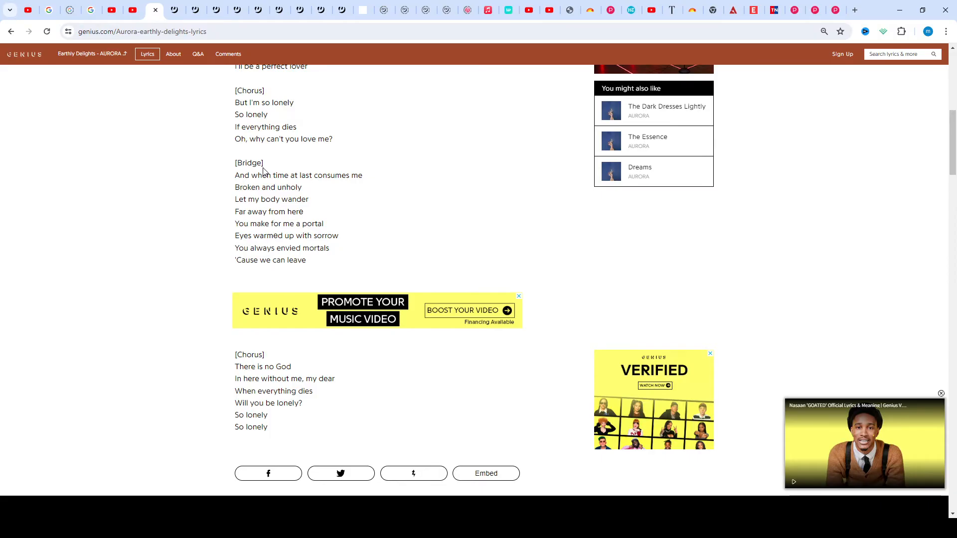
scroll("down", 3)
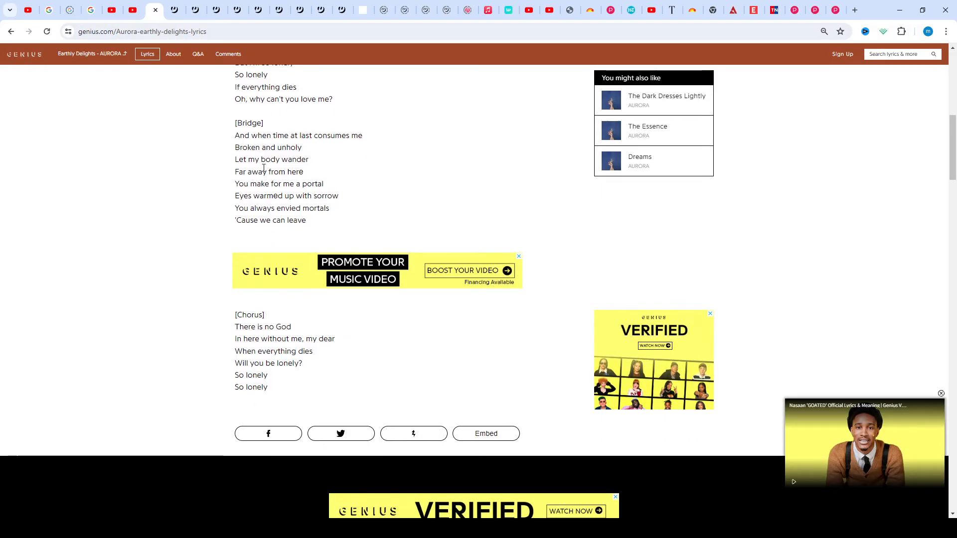
scroll("down", 3)
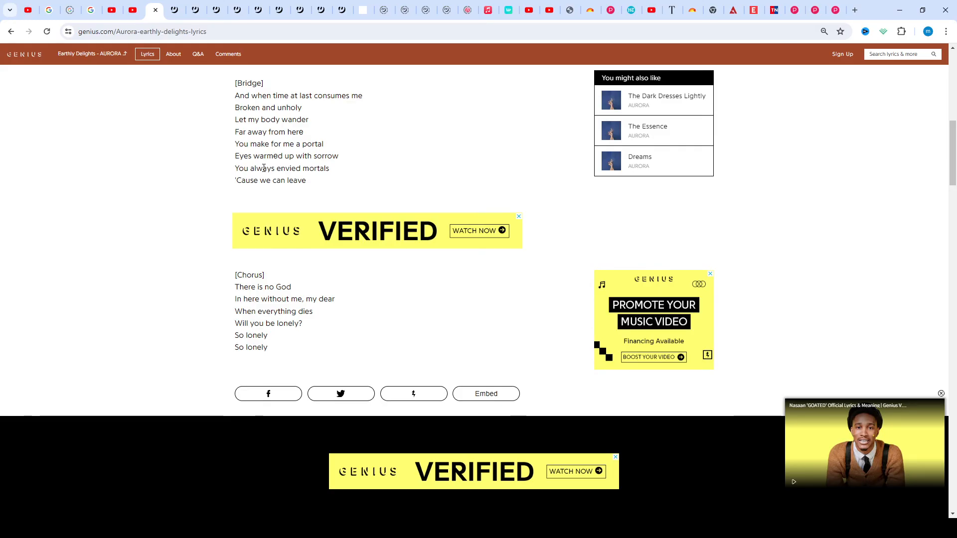
scroll("down", 3)
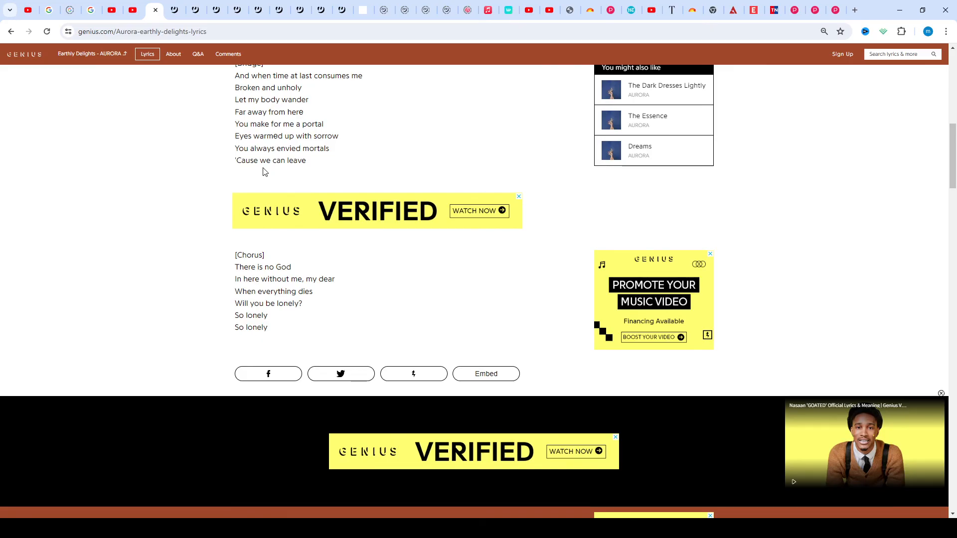